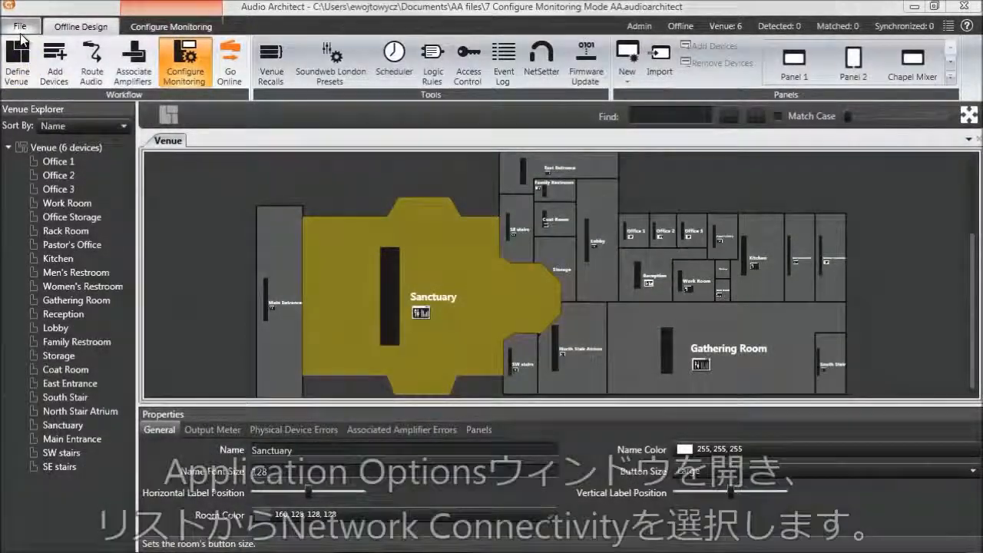
Bring up Application Options from the File menu and head to Network Connectivity
click(21, 24)
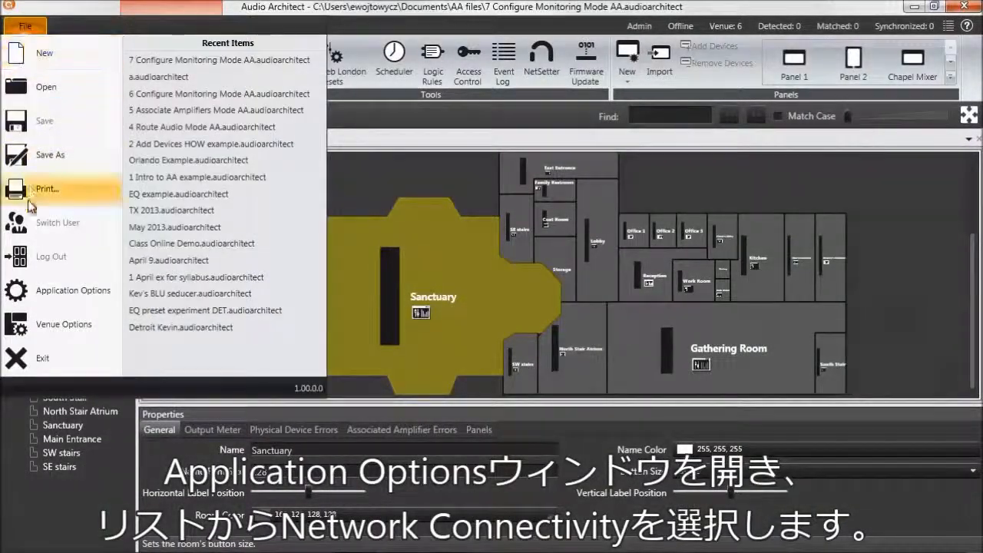
click(74, 290)
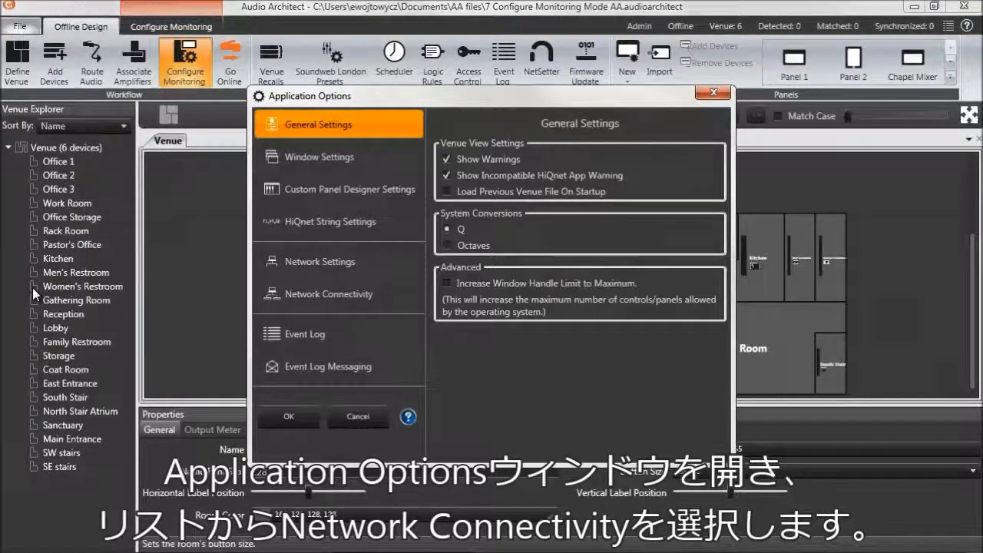
click(329, 294)
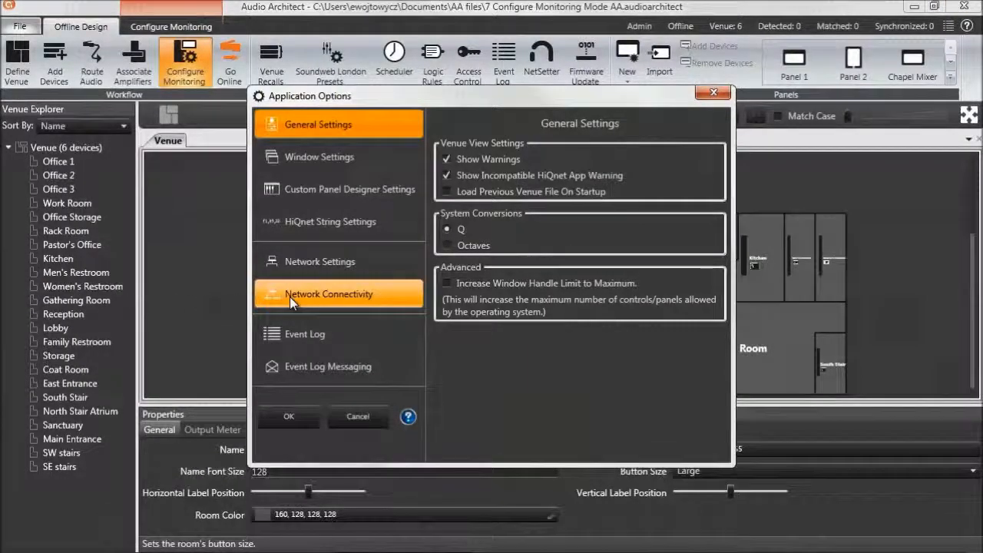
Show the Network Connectivity page listing All Adapters as the Ethernet interface
click(329, 293)
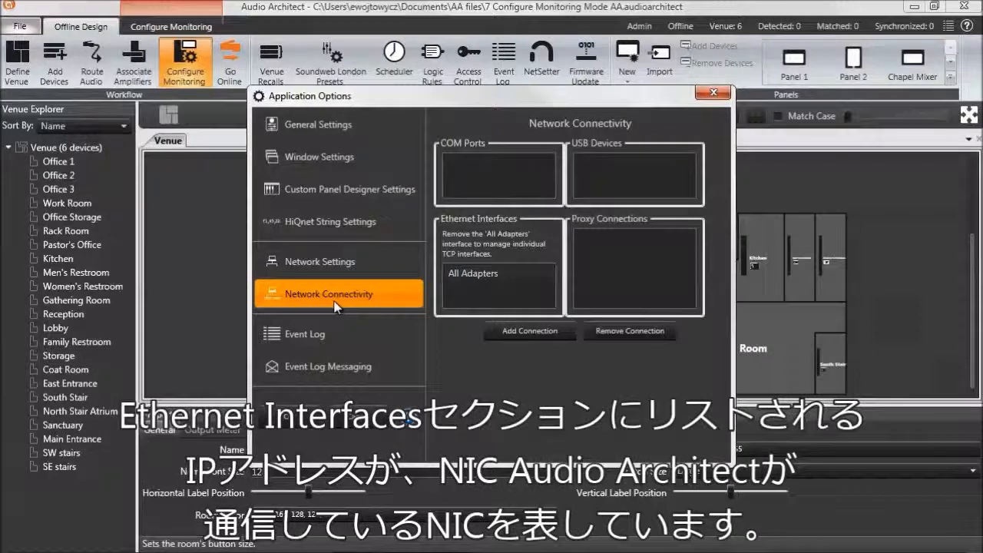
mouse_move(453, 301)
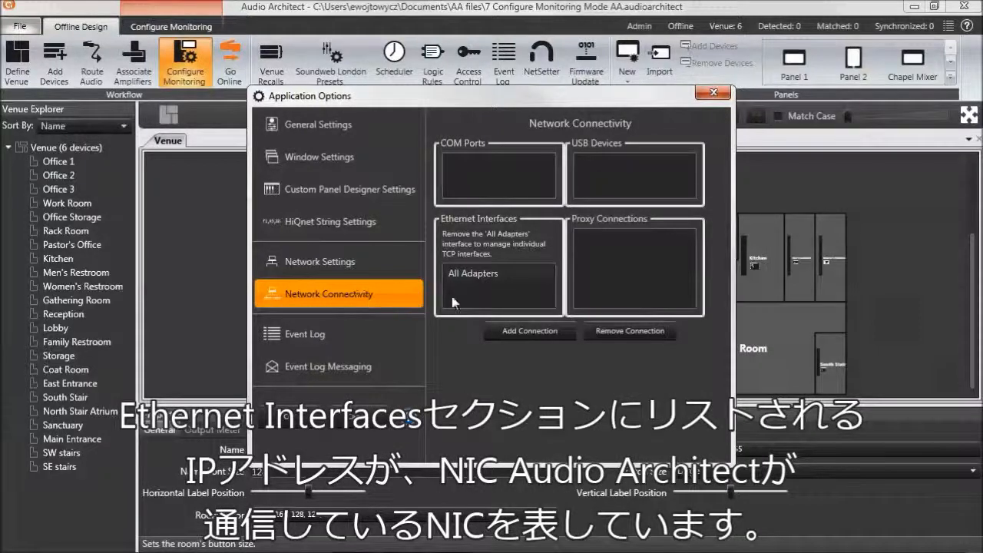
mouse_move(430, 277)
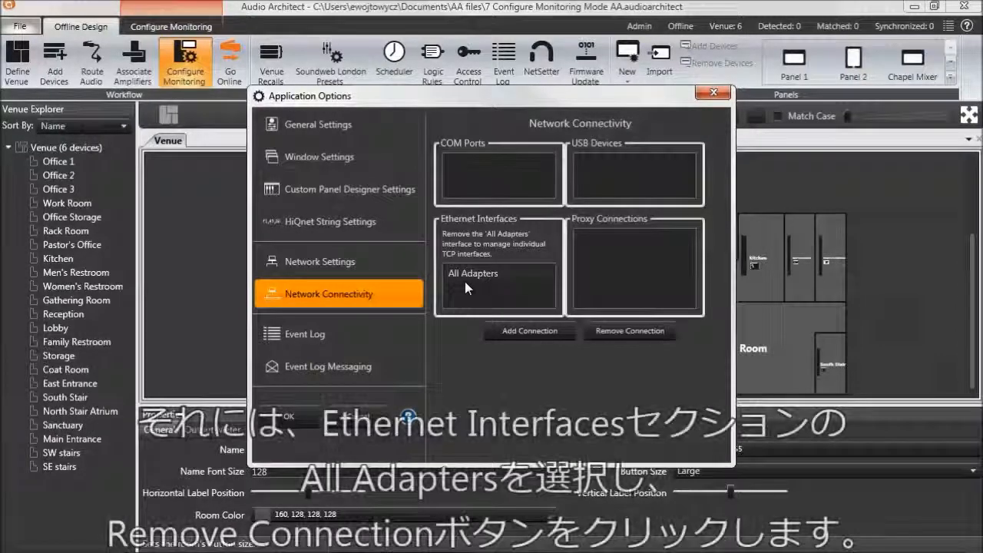
Remove the All Adapters Ethernet interface and begin adding a new network connection
click(473, 274)
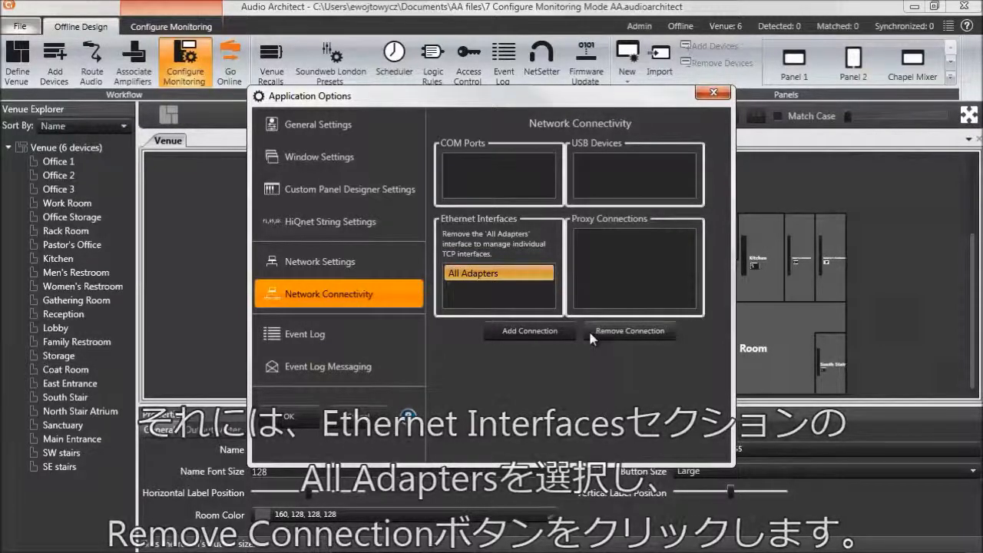
click(630, 330)
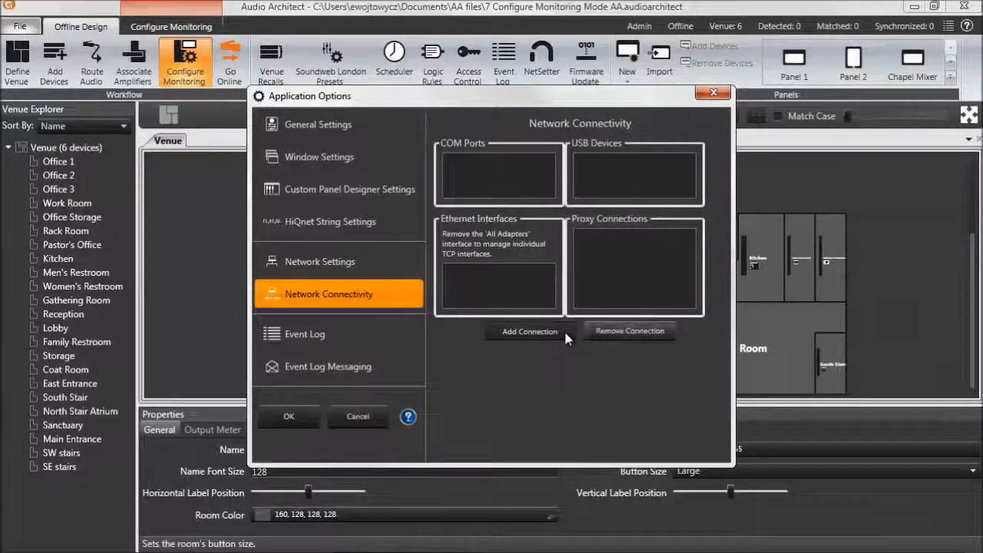
click(528, 332)
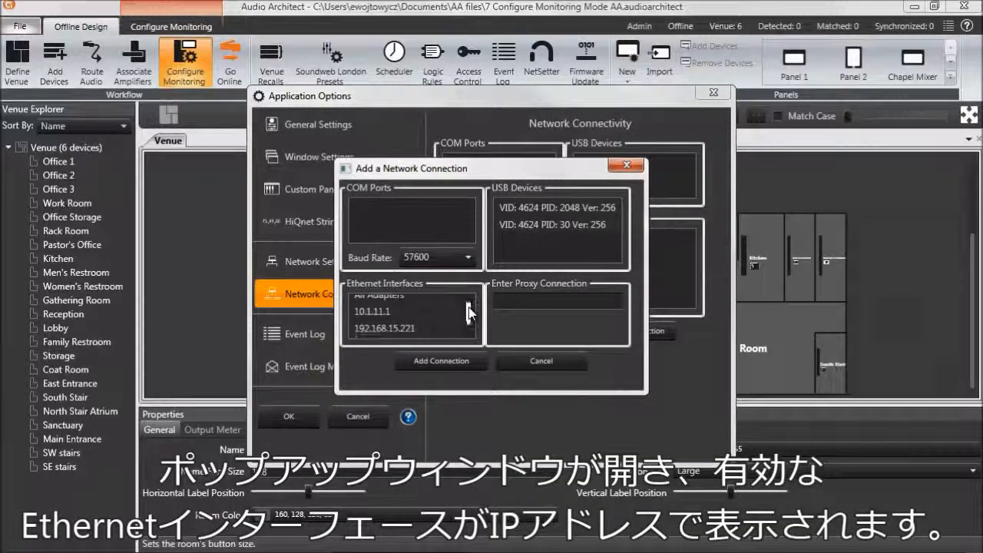
Add the 10.1.11.1 network adapter as the Ethernet interface
scroll(down, 3)
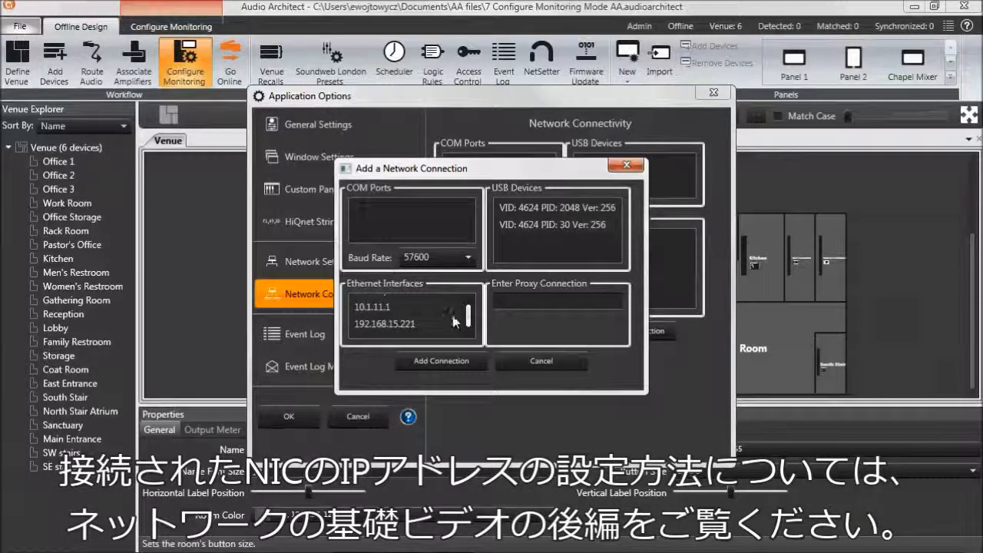
click(384, 307)
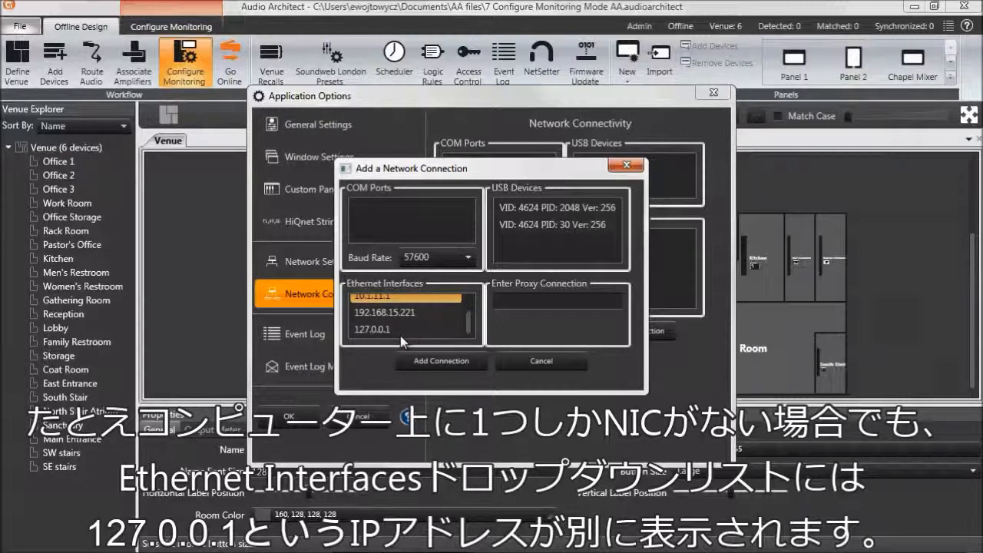
click(371, 328)
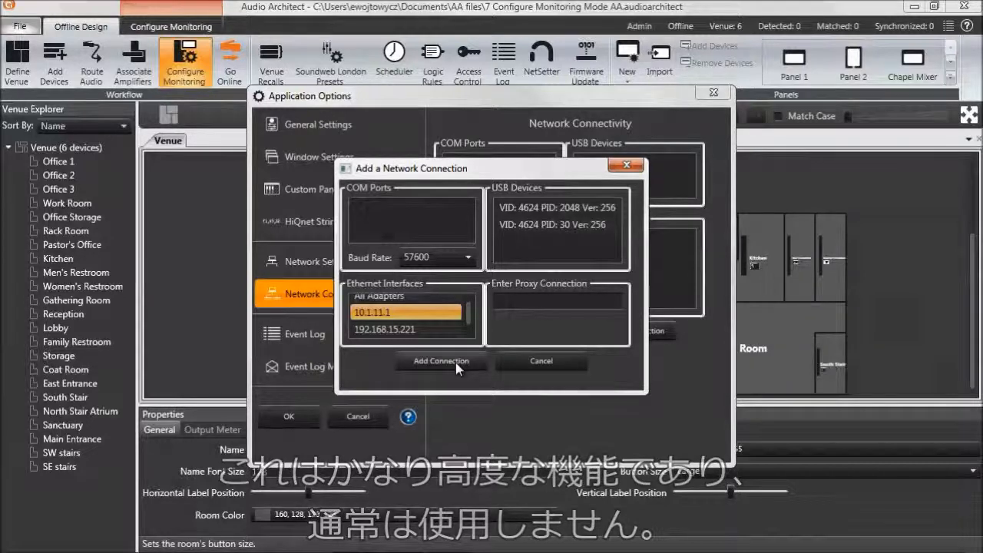
click(441, 360)
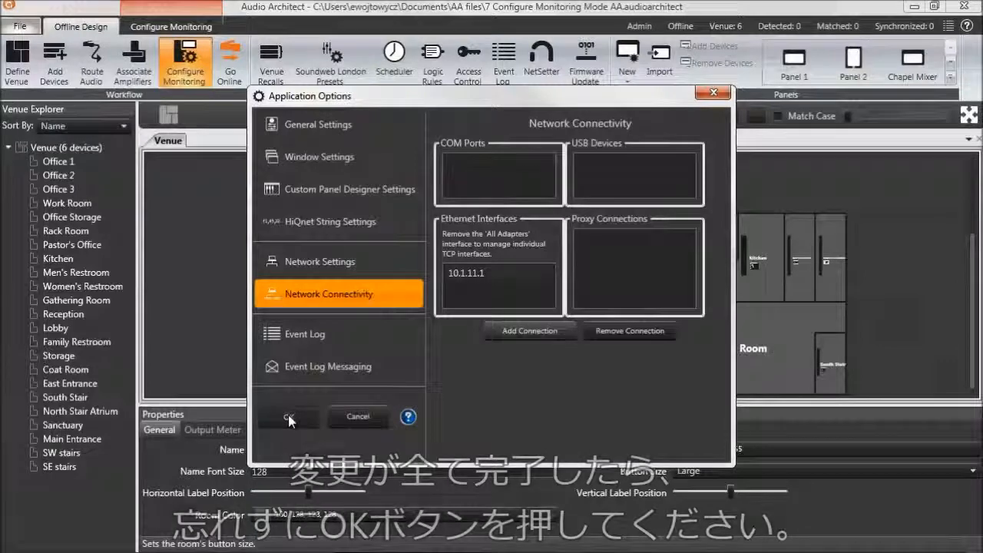
Confirm the interface change with OK and reopen Application Options
click(289, 417)
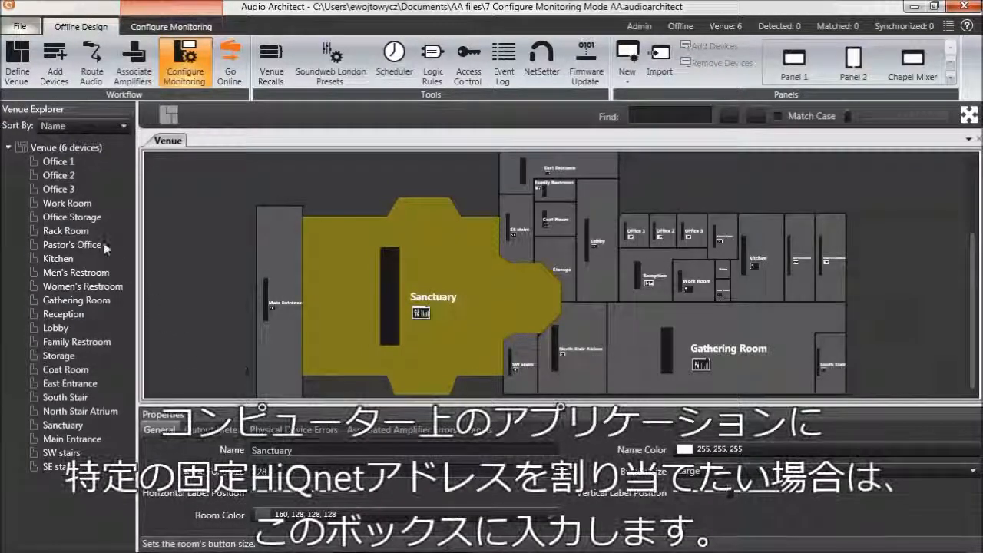
click(18, 25)
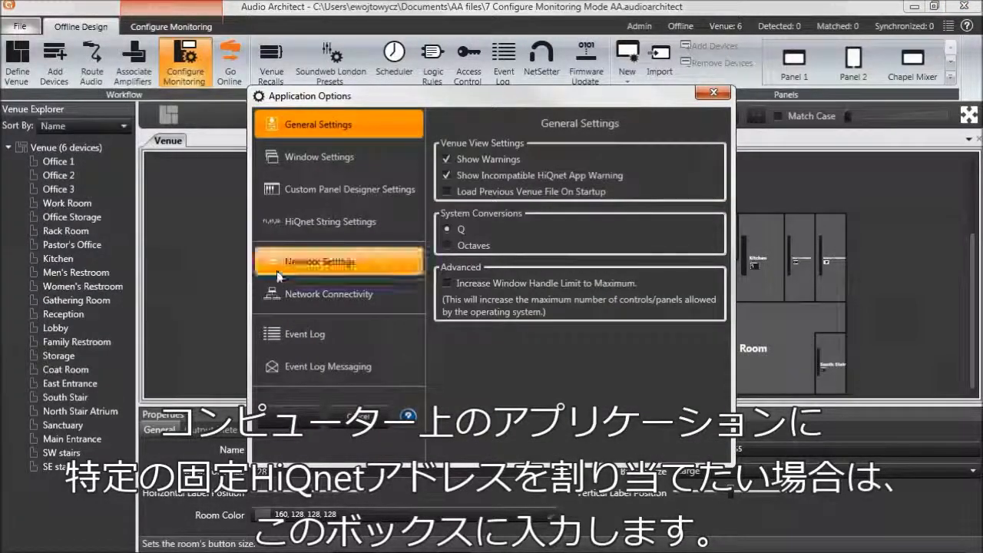
Set the application HiQnet address to 2010 on the Network Settings page
click(320, 261)
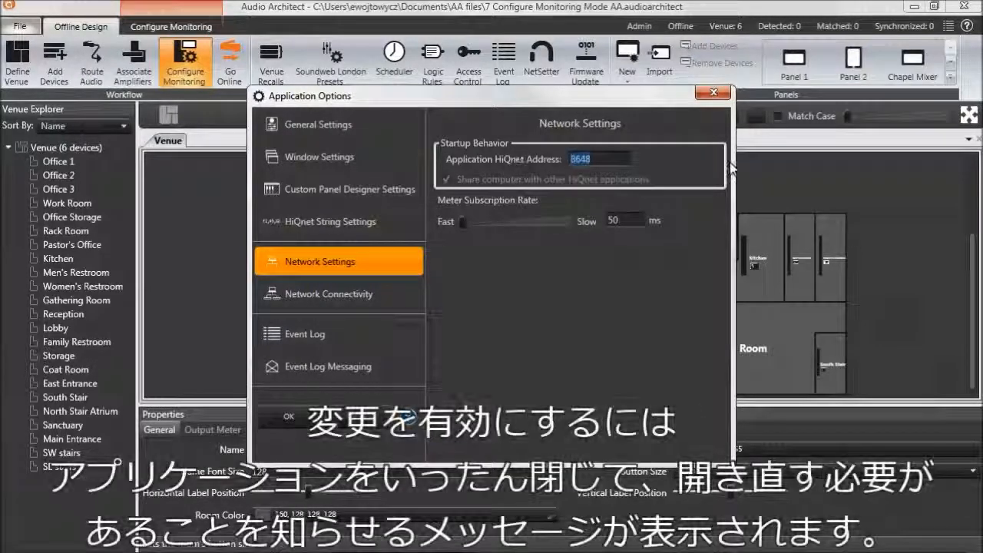
text(2010)
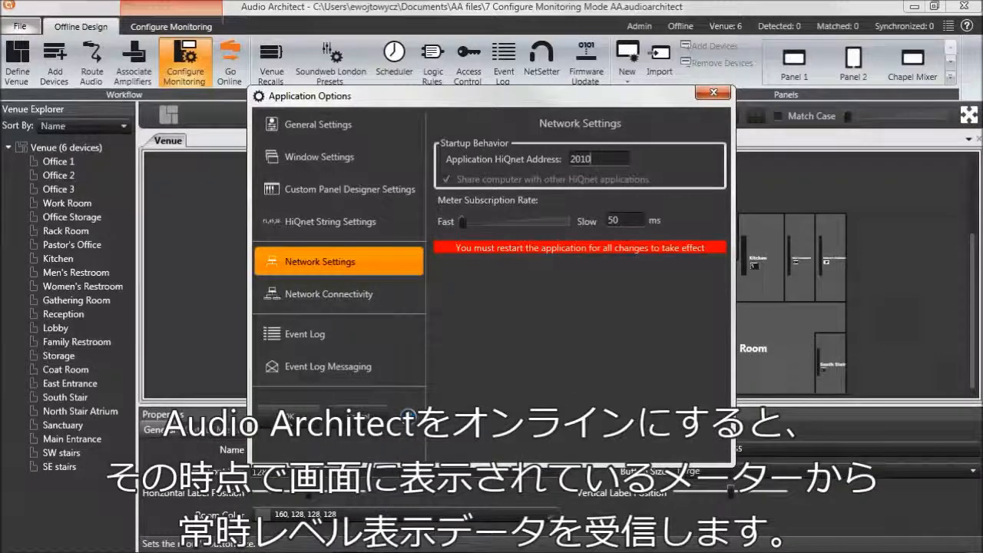
mouse_move(453, 356)
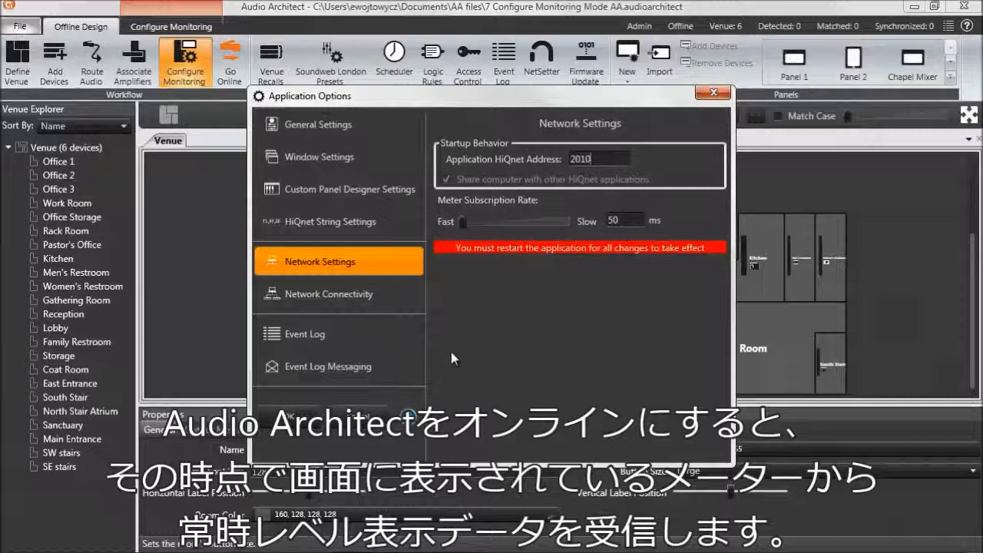
mouse_move(433, 233)
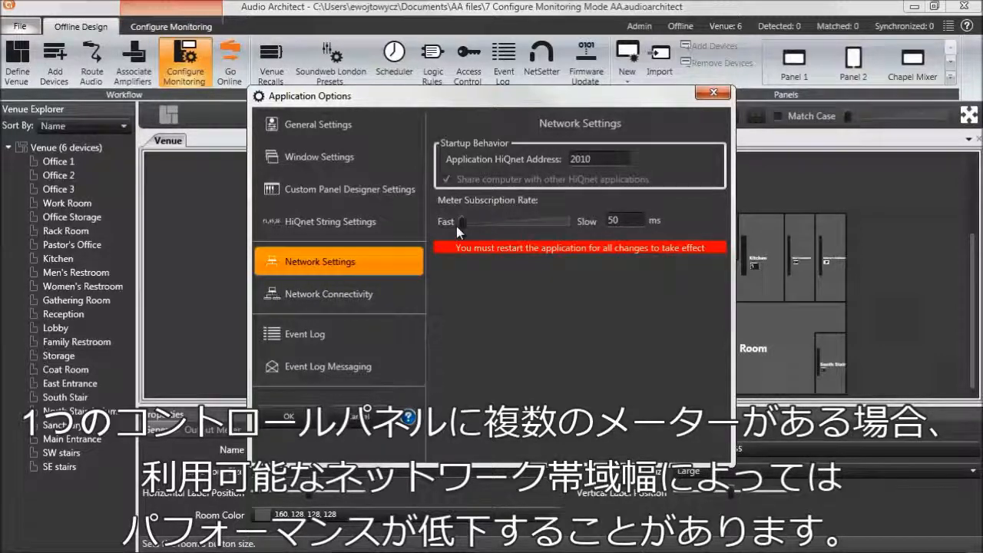
mouse_move(484, 209)
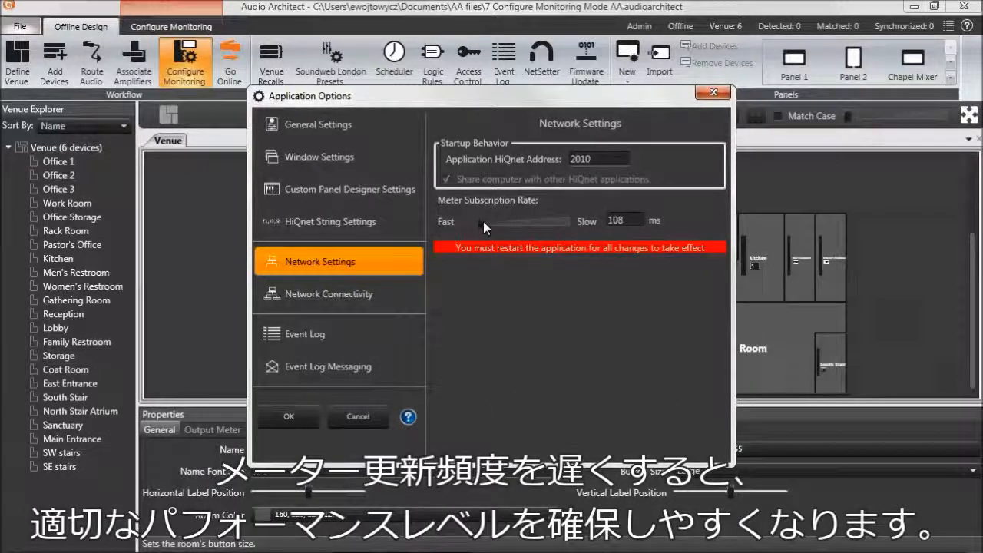
Set the meter subscription rate to 100 ms and save the network settings
drag(484, 221, 538, 221)
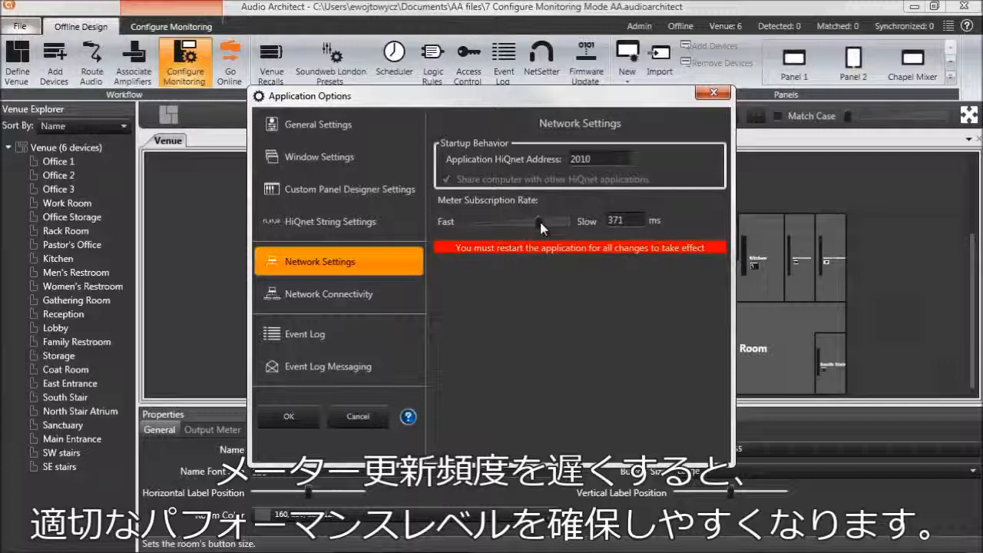
triple_click(622, 221)
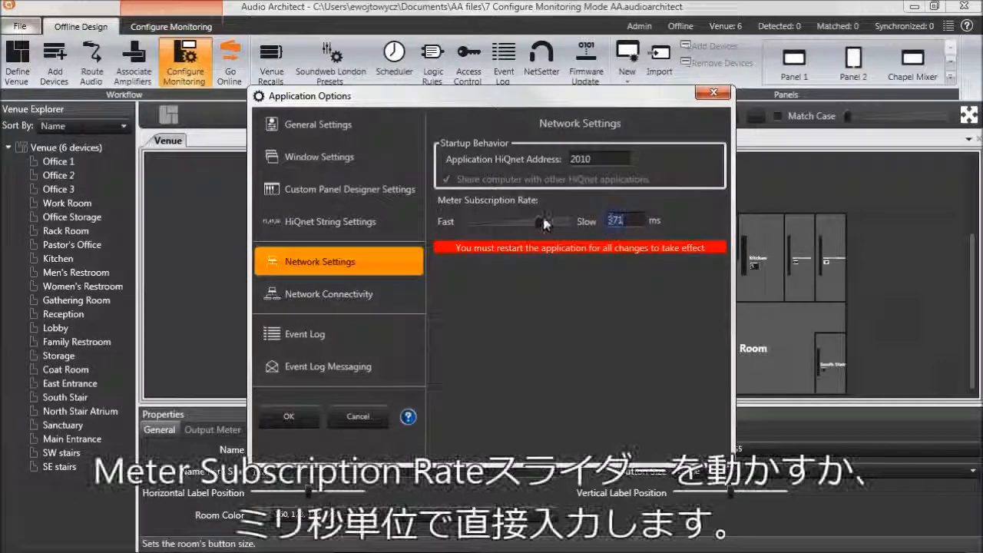
drag(545, 221, 473, 221)
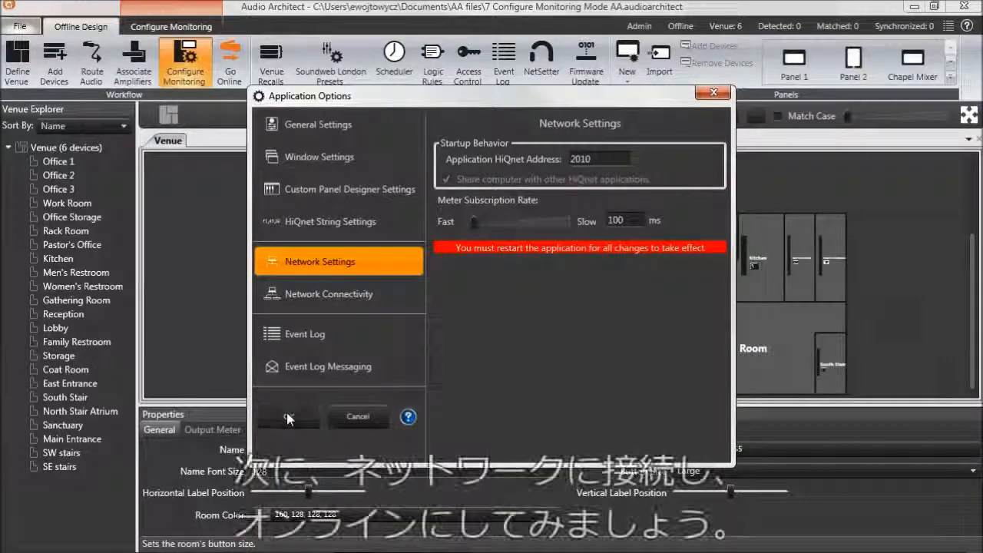
click(289, 416)
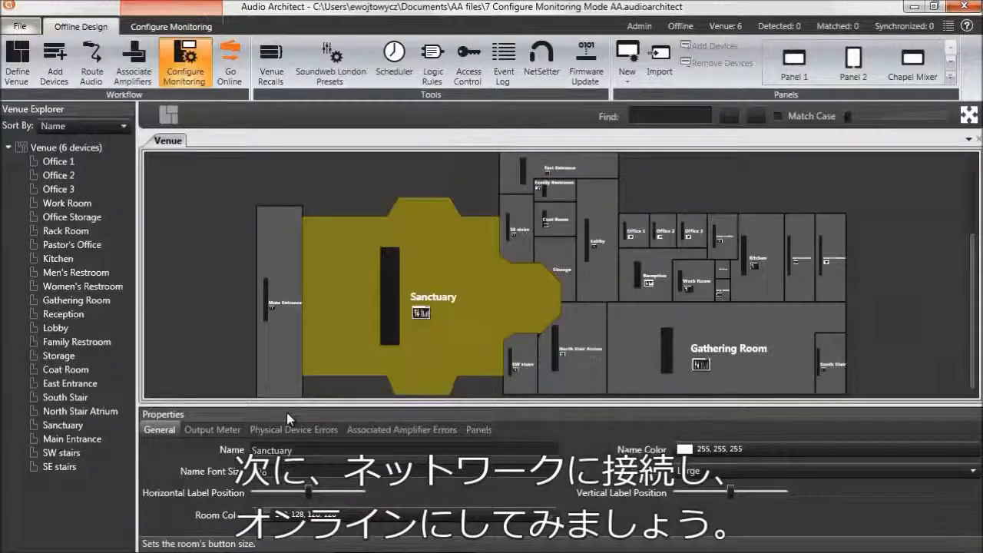